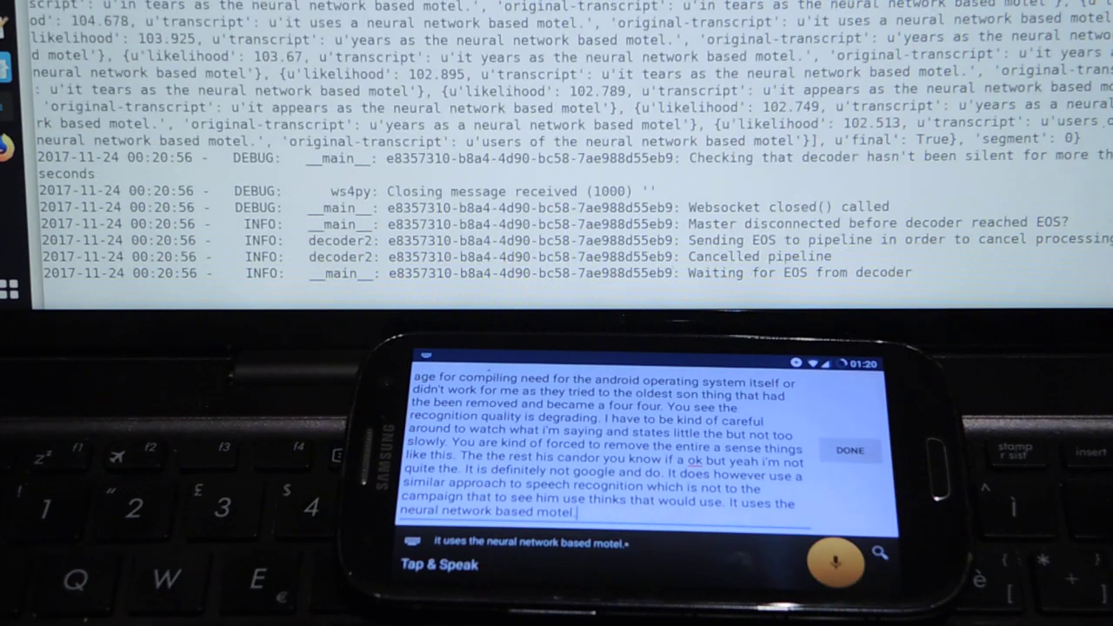
scroll("down", 3)
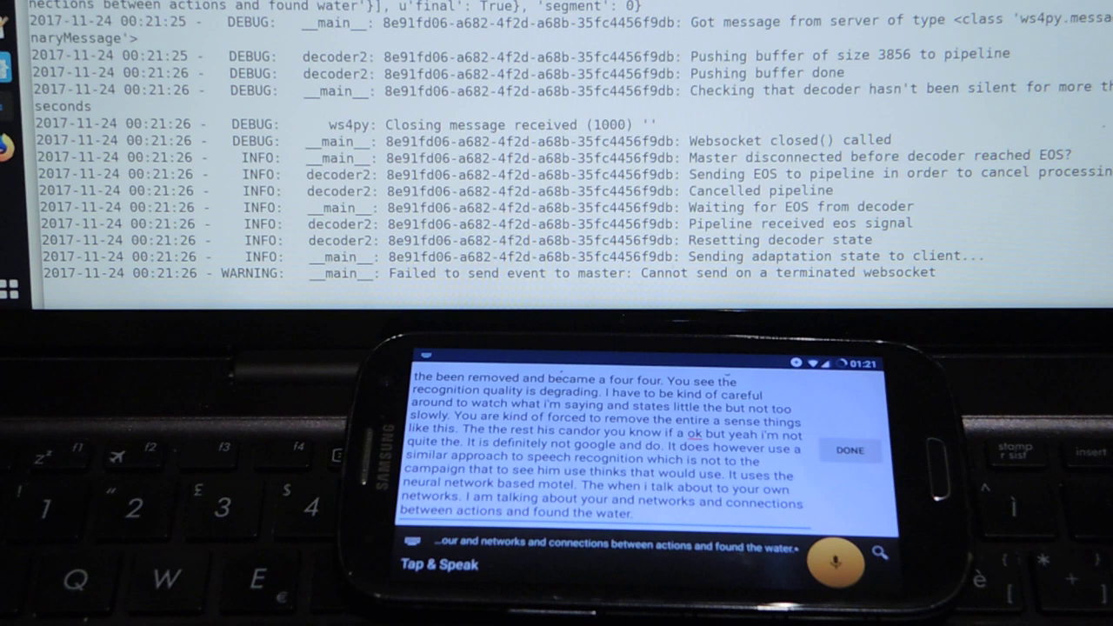
scroll("down", 3)
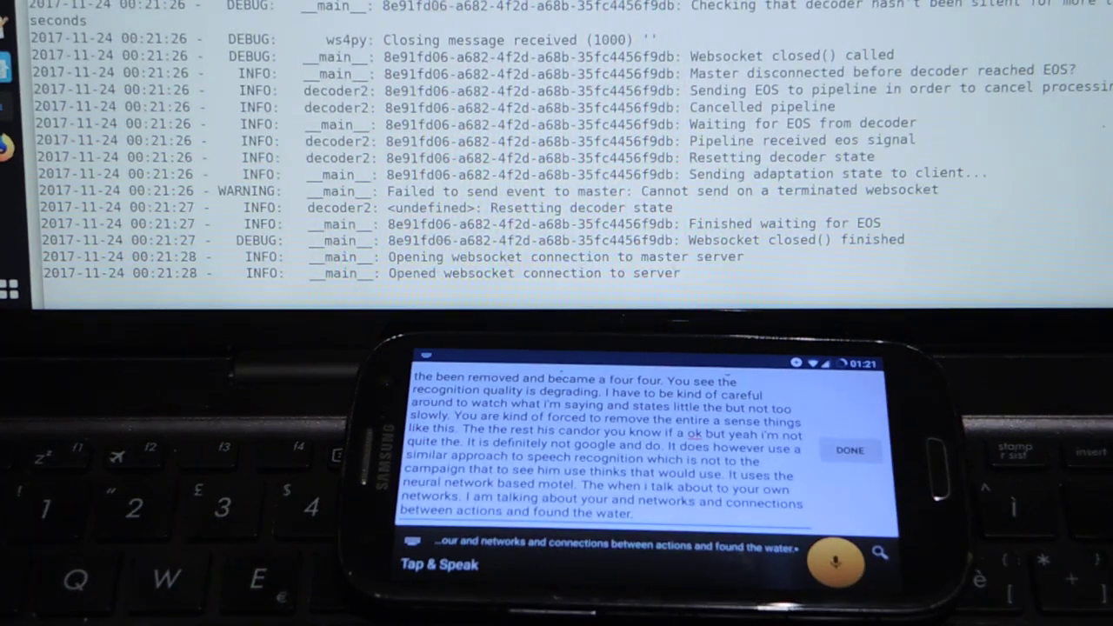